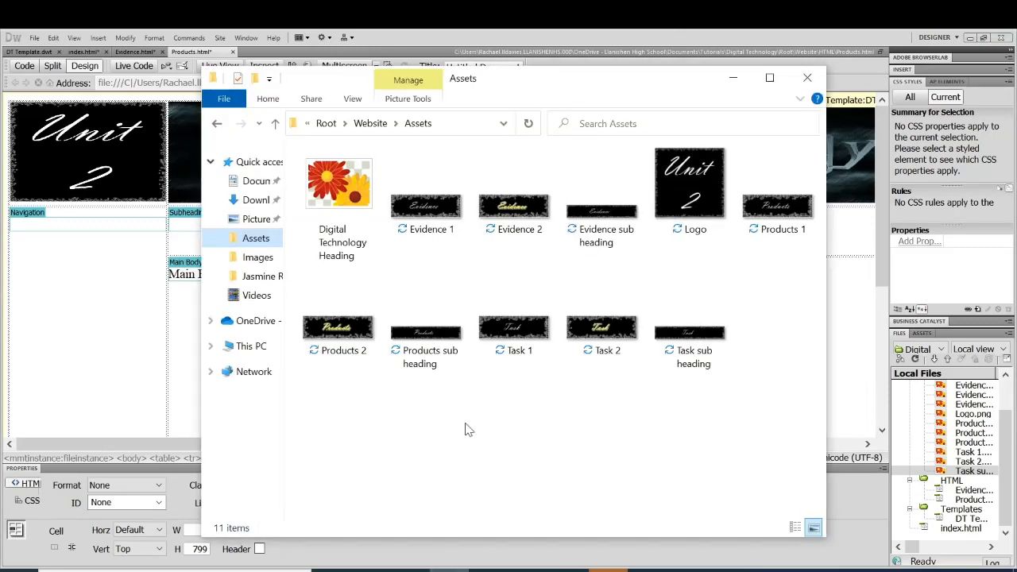
# - Insert the Products sub heading image with alt text 'Products SH' and widen it across the subheading
pyautogui.click(426, 207)
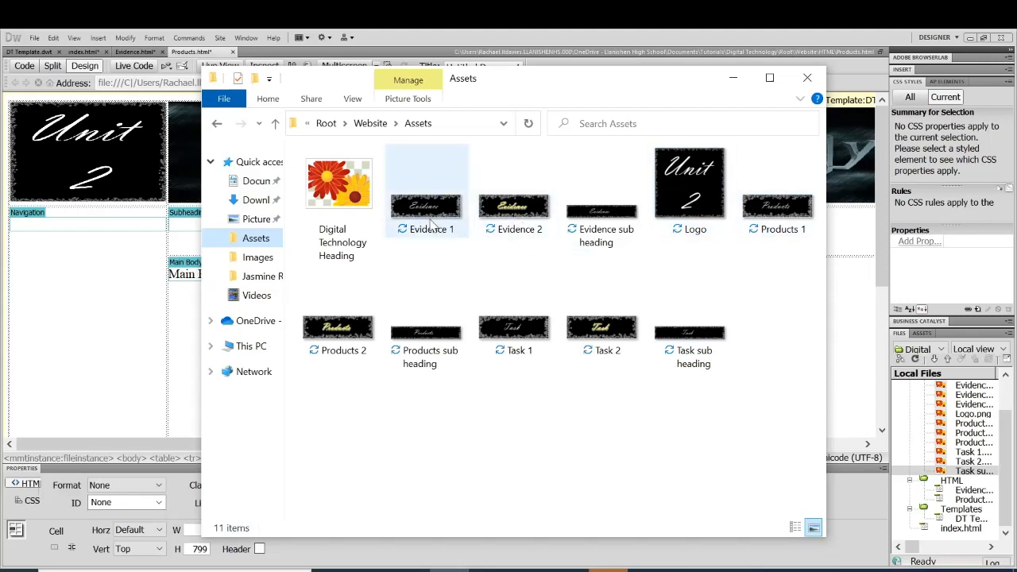
pyautogui.click(601, 199)
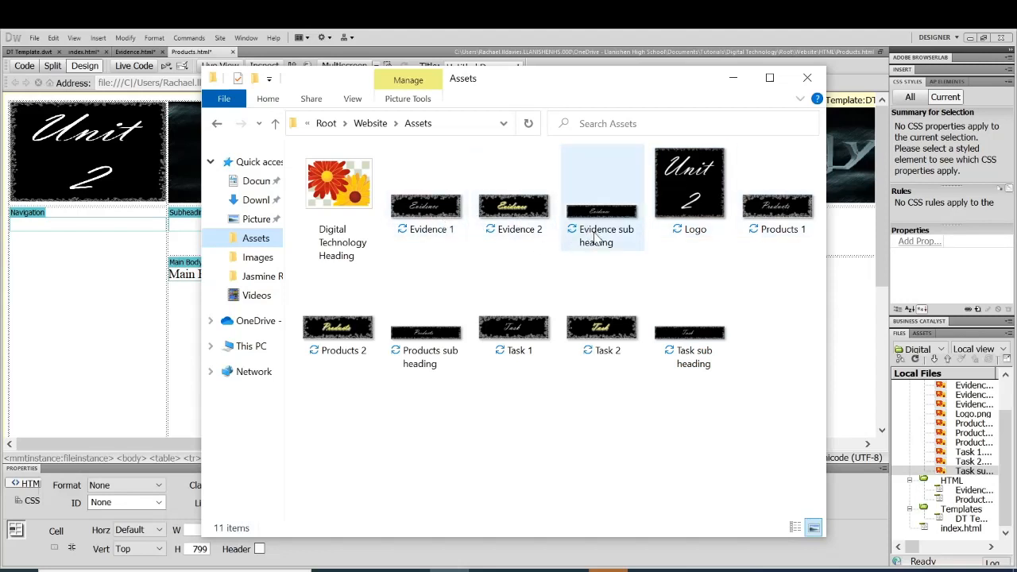
pyautogui.moveTo(598, 235)
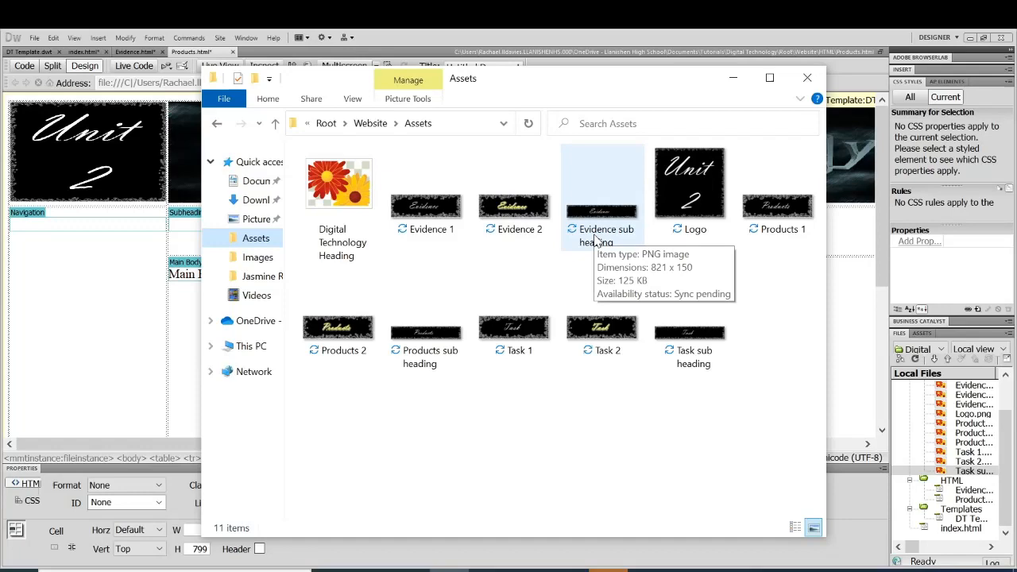
pyautogui.moveTo(573, 261)
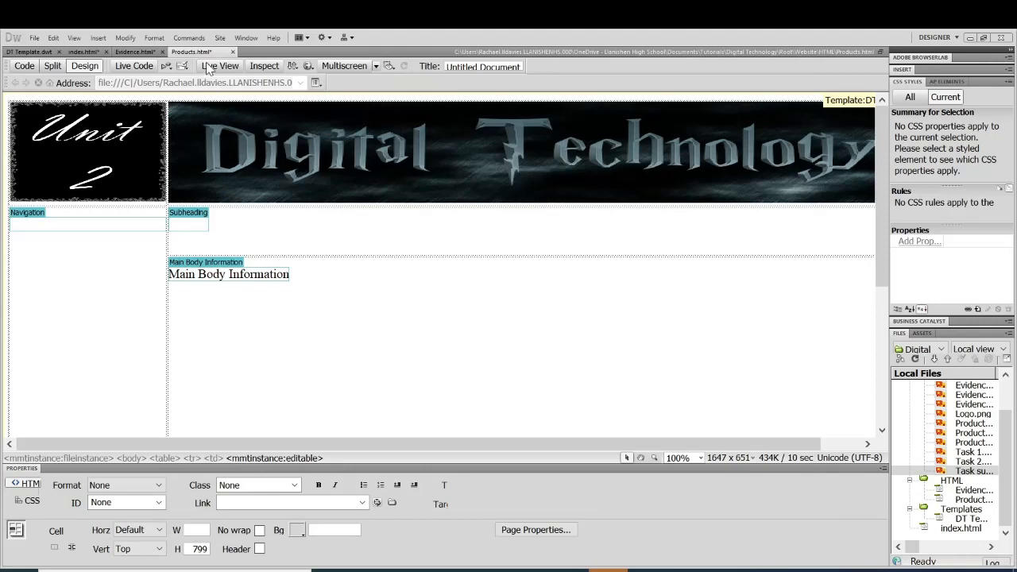
pyautogui.moveTo(877, 435)
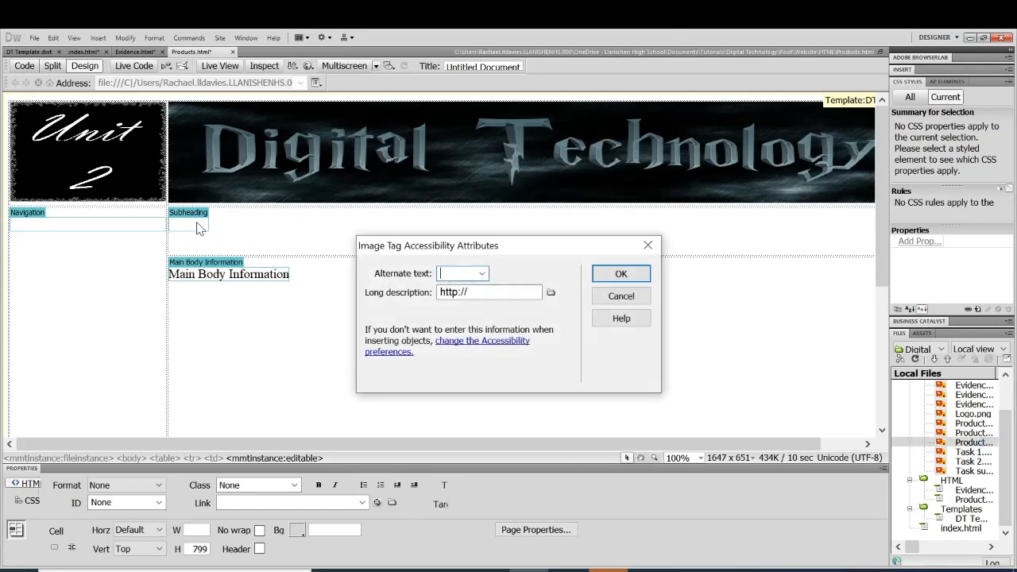
pyautogui.write('P')
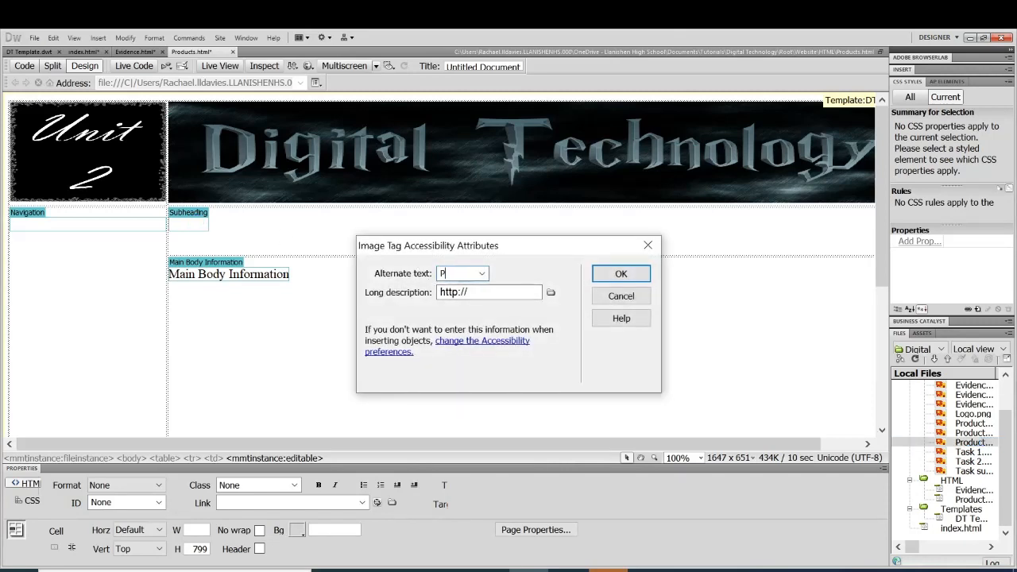
pyautogui.write('roducts')
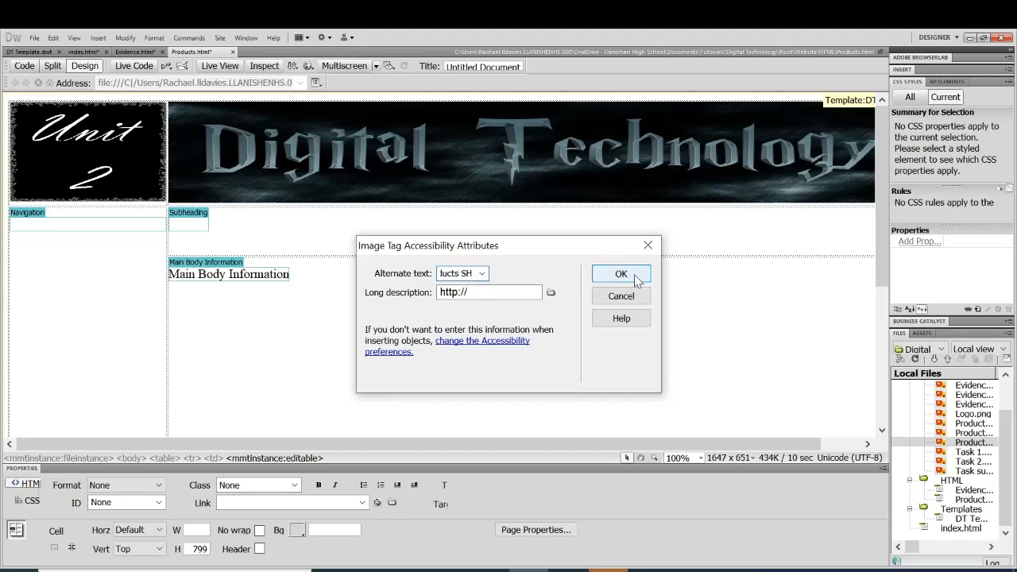
pyautogui.click(622, 273)
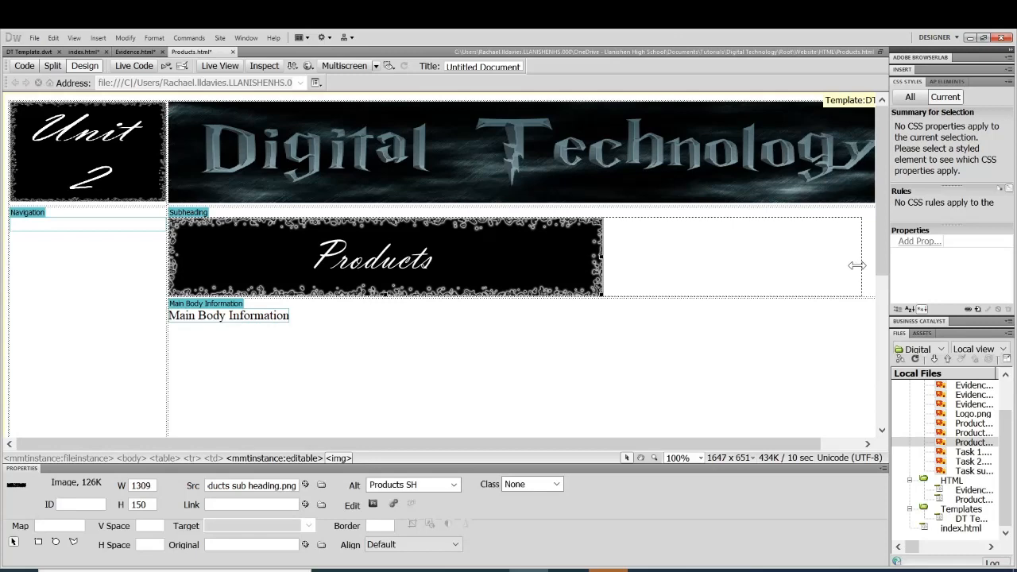
pyautogui.moveTo(856, 266); pyautogui.dragTo(868, 265)
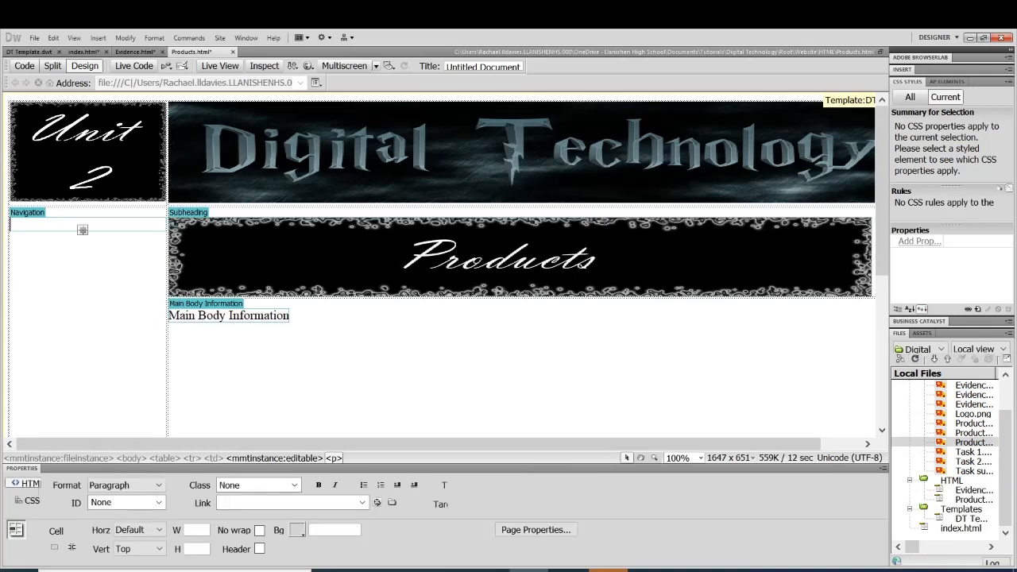
pyautogui.moveTo(270, 216)
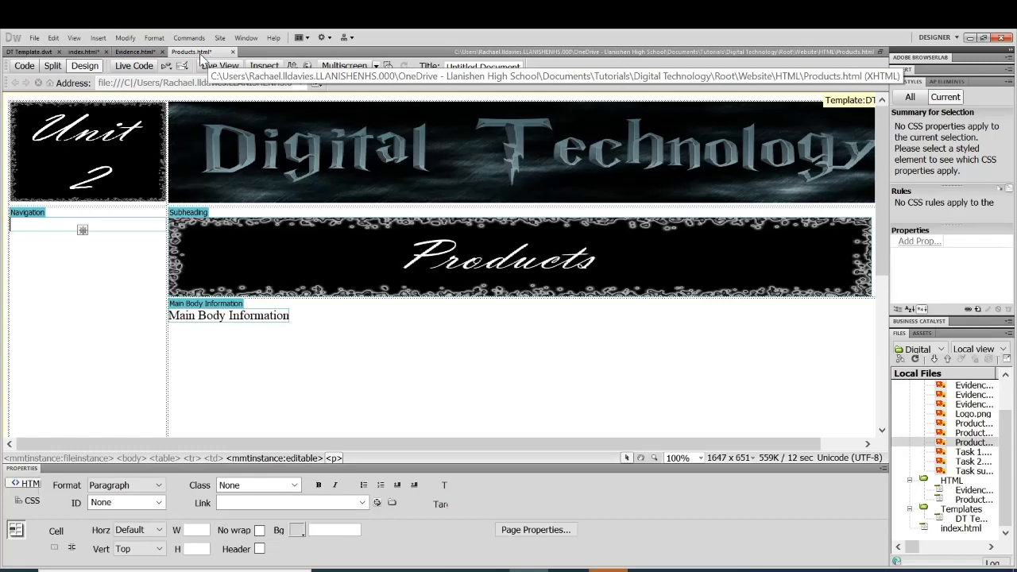
# - Start a rollover image named Task using Task 1.png as original and Task 2.png as rollover
pyautogui.click(98, 38)
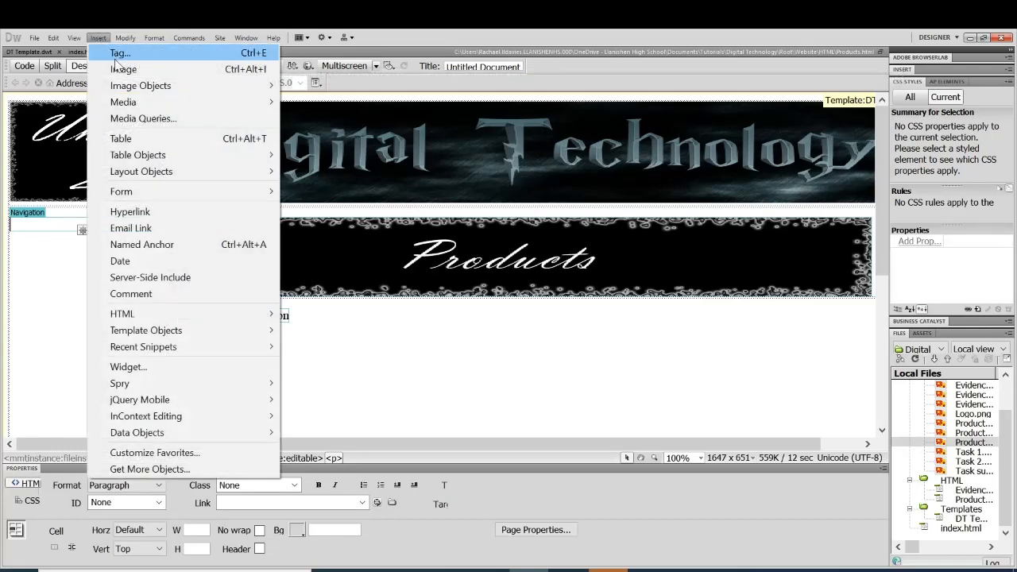
pyautogui.moveTo(140, 86)
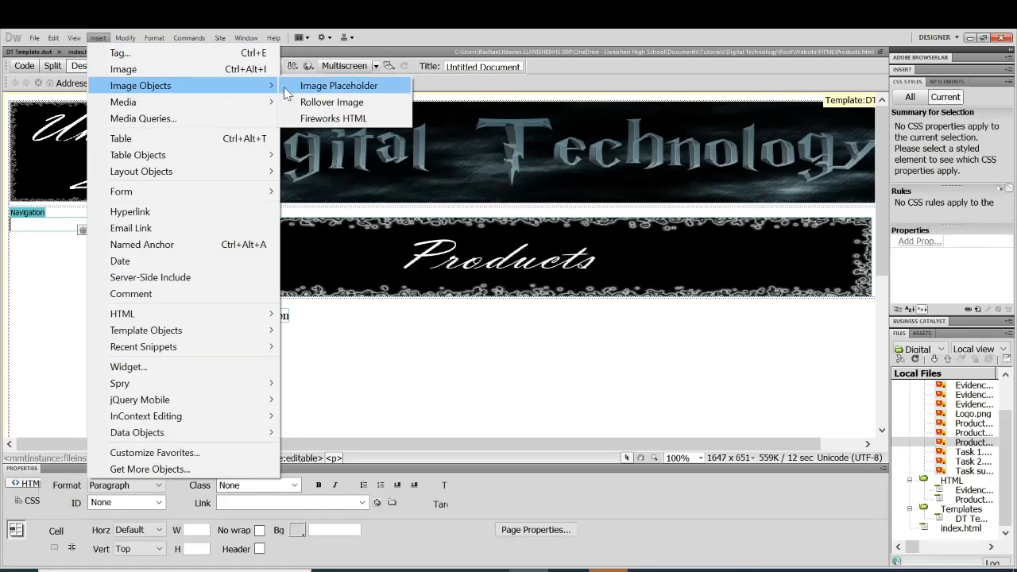
pyautogui.click(330, 102)
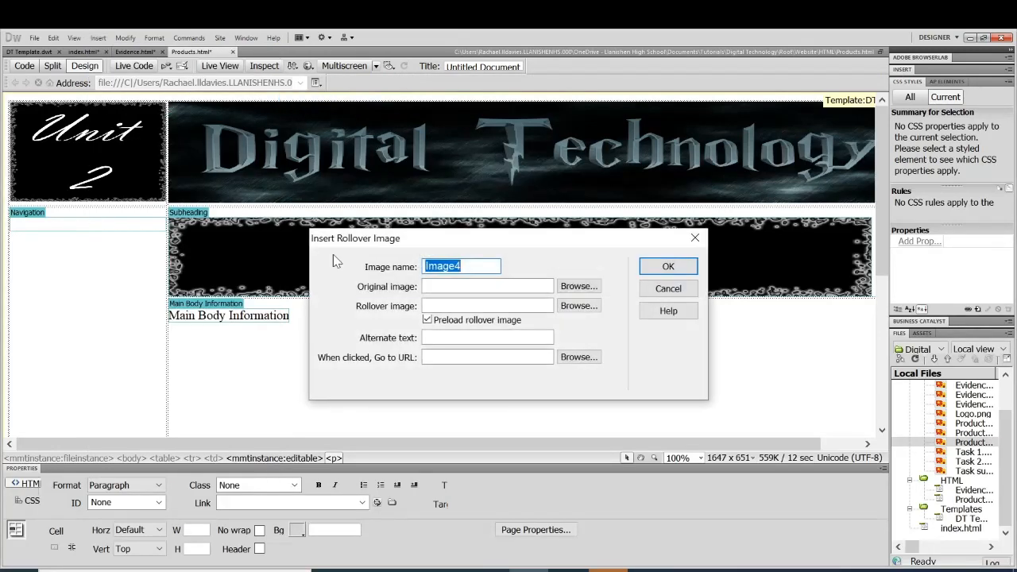
pyautogui.click(461, 265)
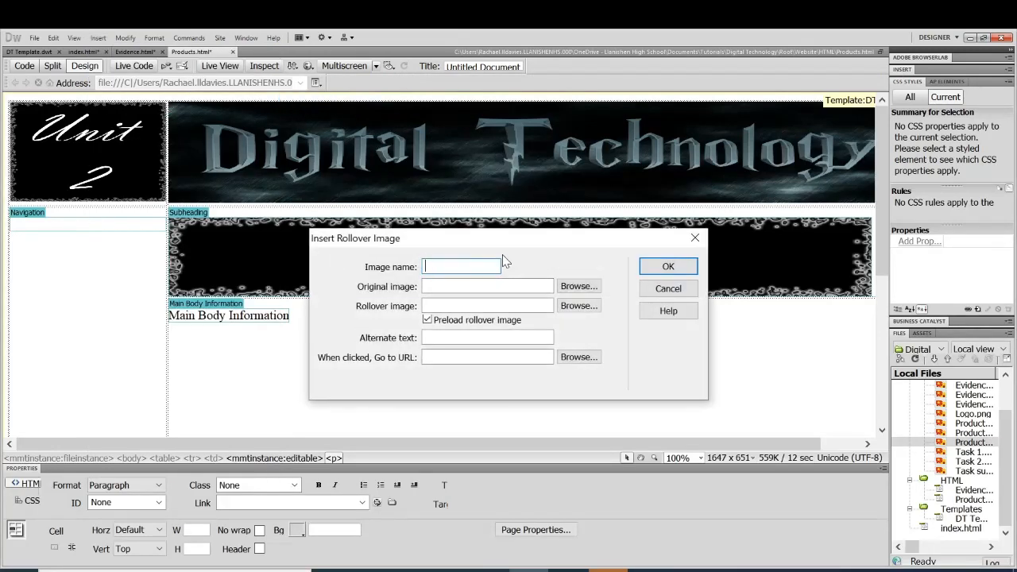
pyautogui.write('Task')
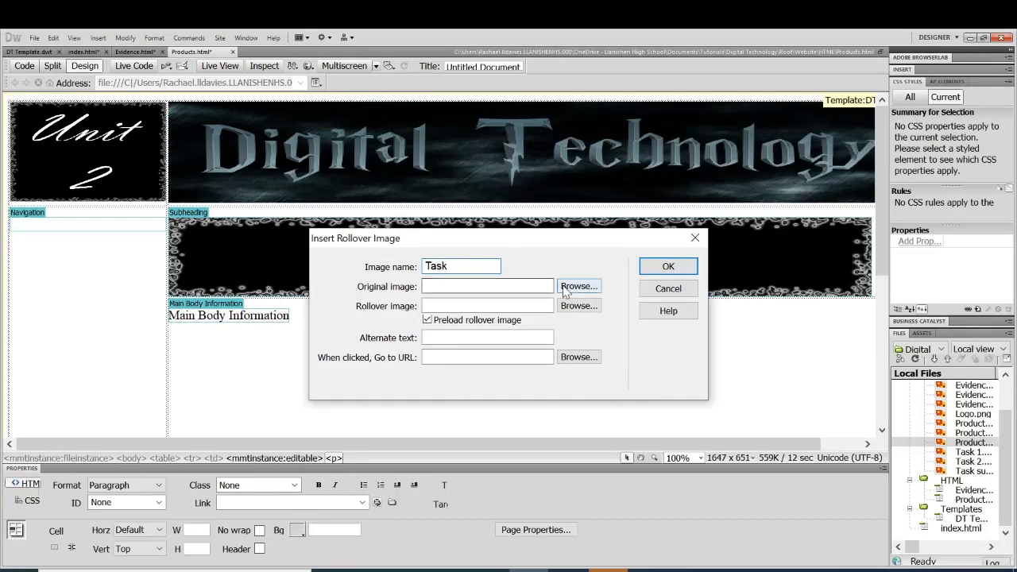
pyautogui.click(578, 286)
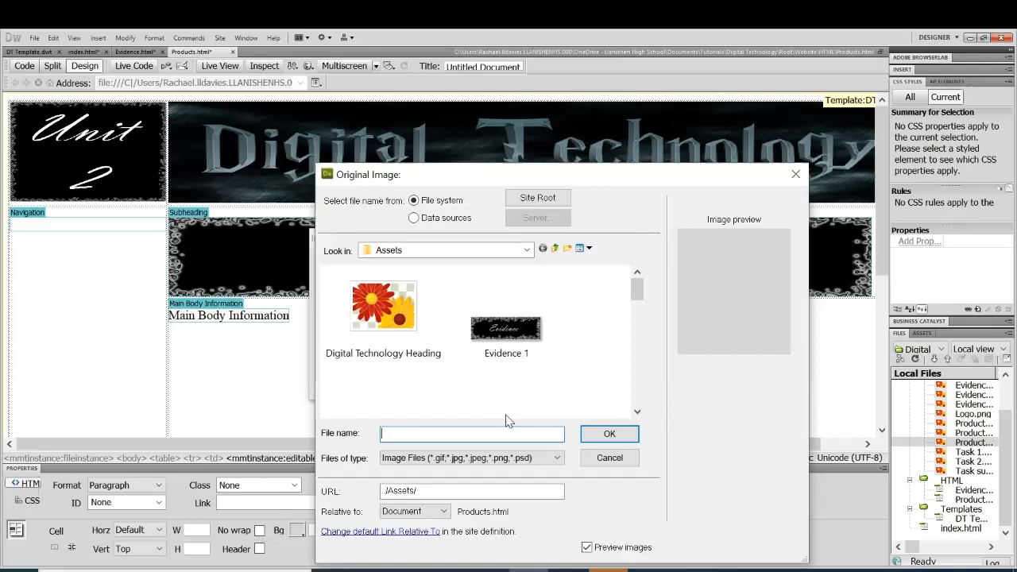
pyautogui.write('Task')
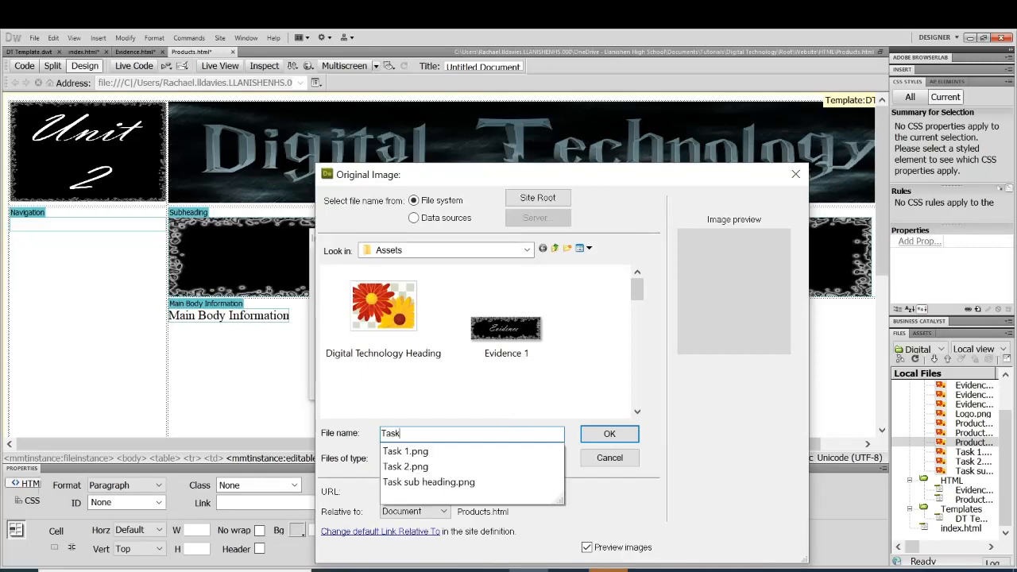
pyautogui.click(405, 451)
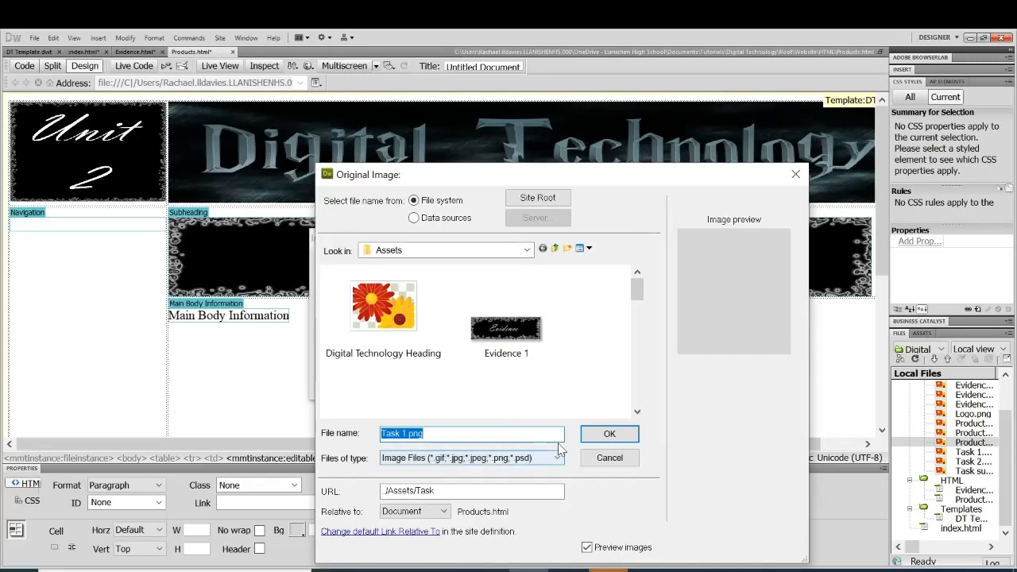
pyautogui.click(611, 433)
pyautogui.write('tas')
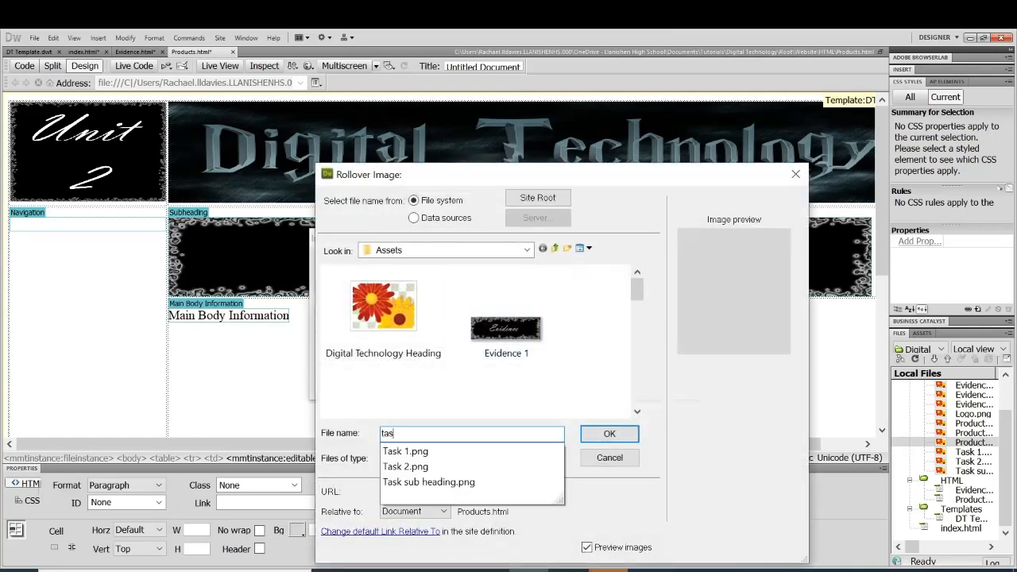
pyautogui.click(406, 467)
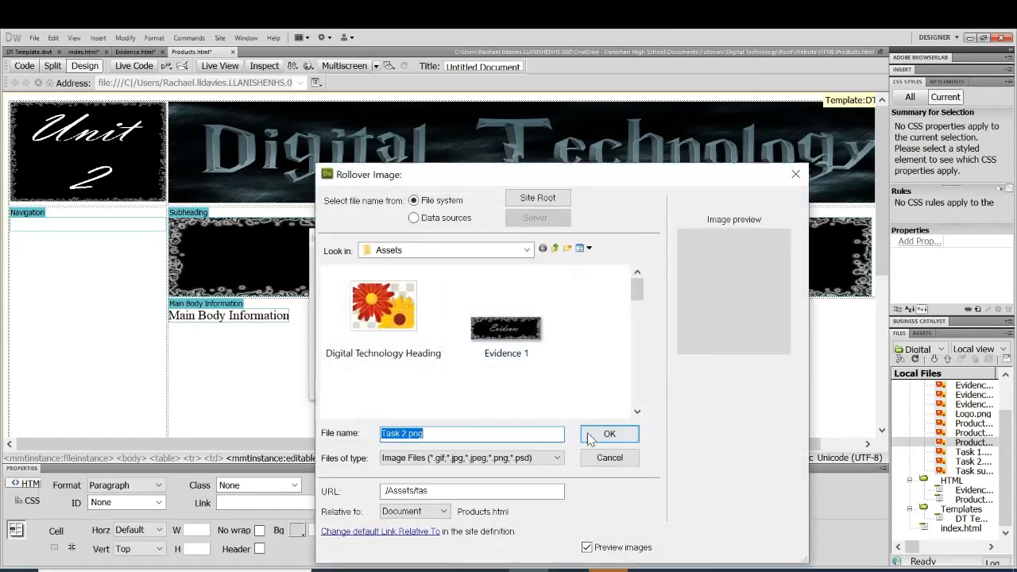
pyautogui.click(610, 433)
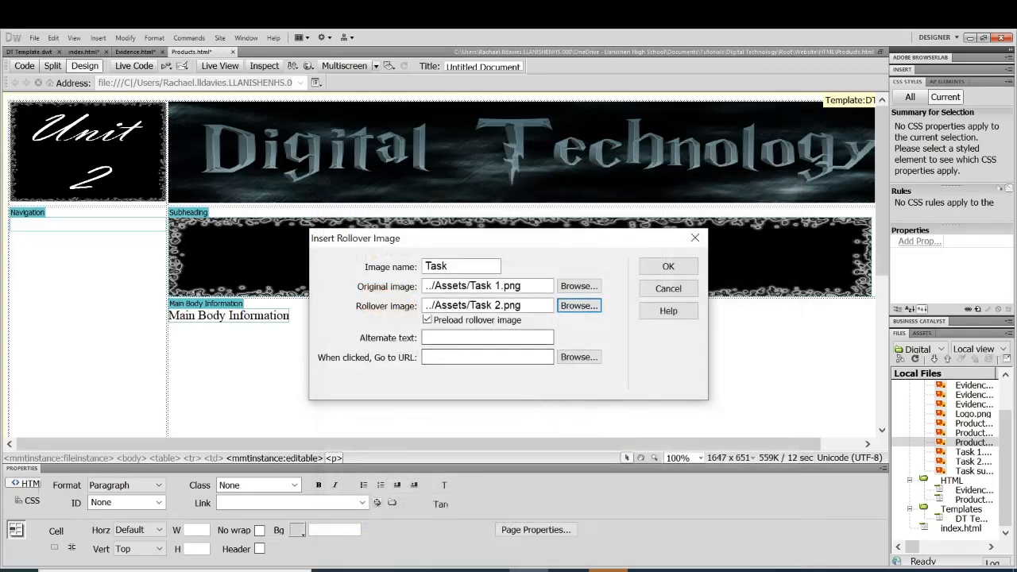
# - Give the Task button alt text 'Task Button', link it to ../index.html and insert it
pyautogui.write('Task Button')
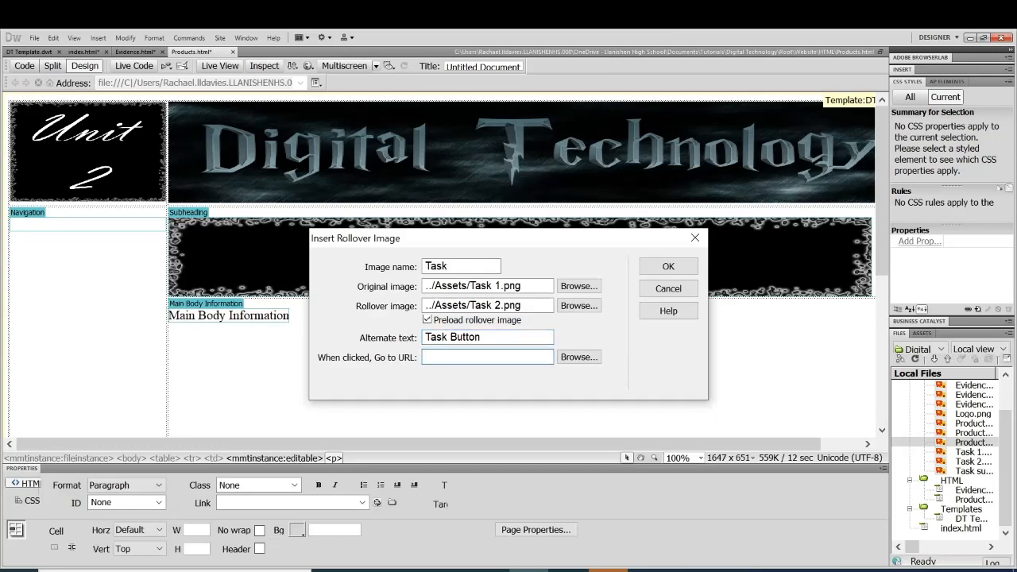
pyautogui.click(578, 356)
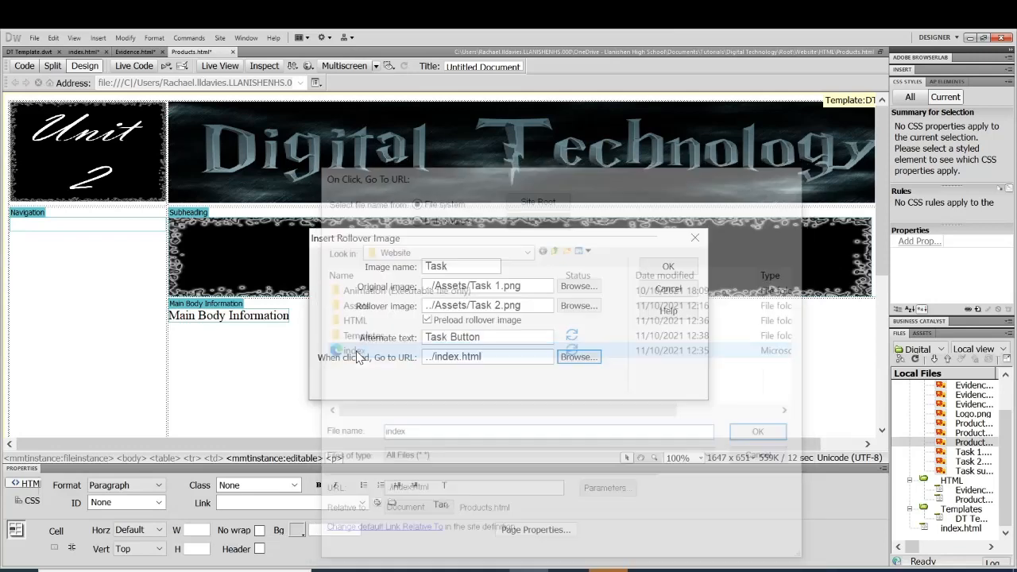
pyautogui.click(757, 430)
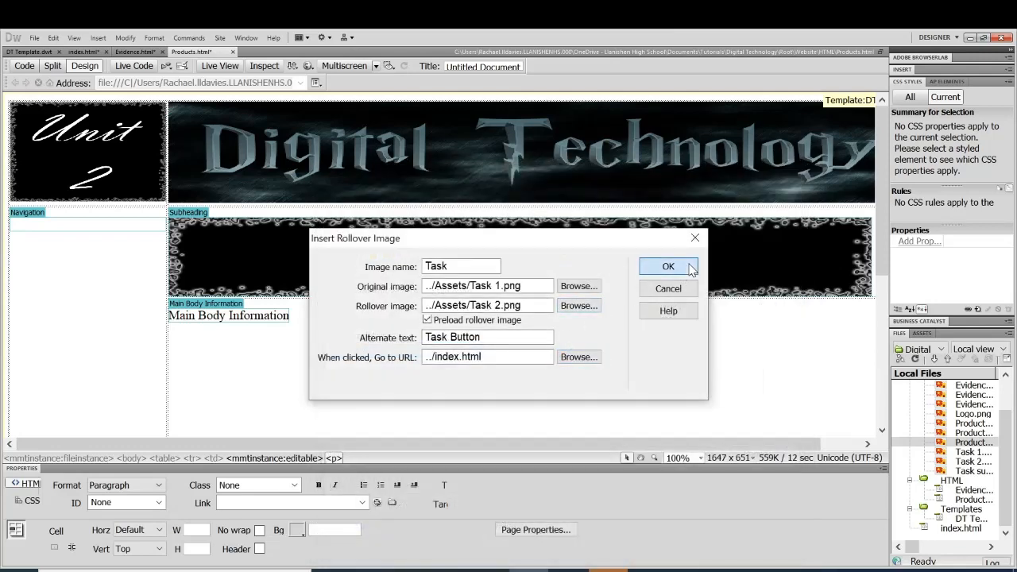
pyautogui.click(668, 267)
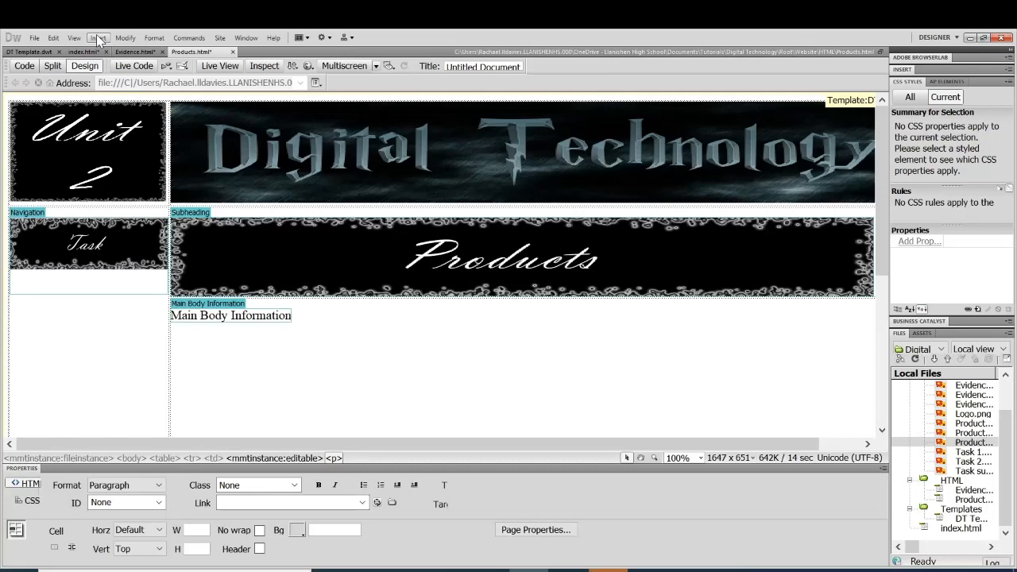
# - Start a rollover image named Evidence using Evidence 1.png normal and Evidence 2.png on hover
pyautogui.click(99, 39)
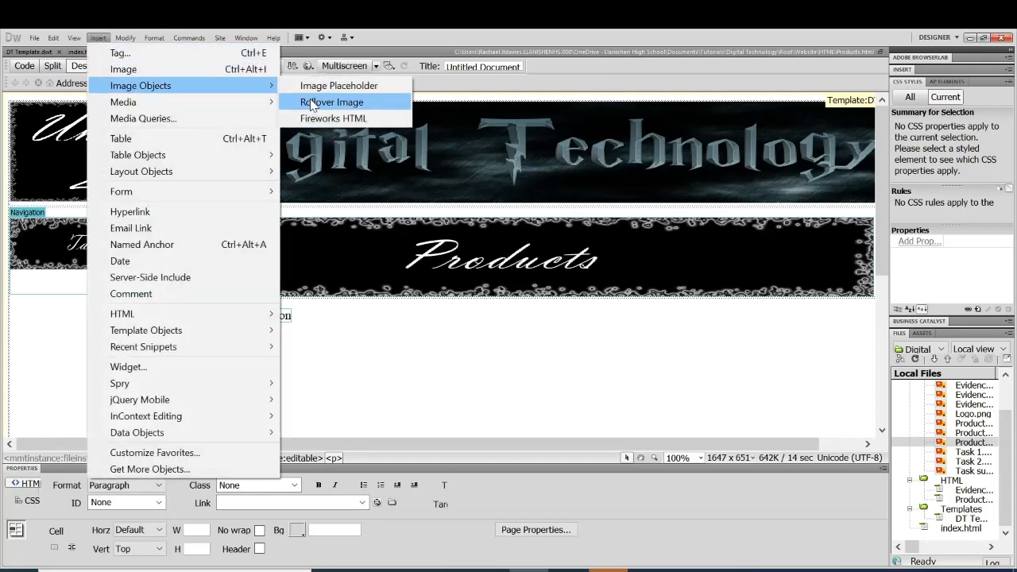
pyautogui.click(331, 102)
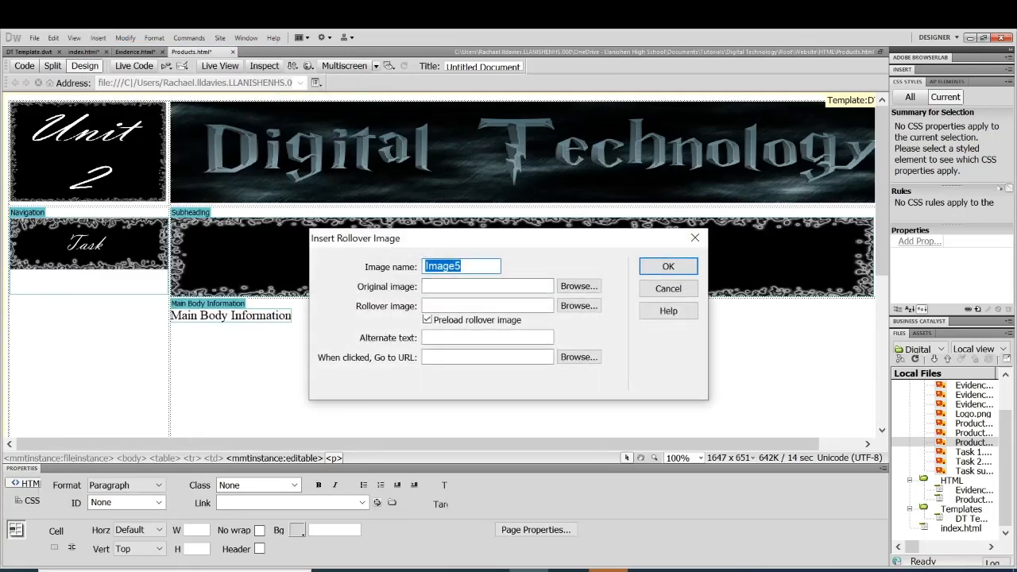
pyautogui.write('E')
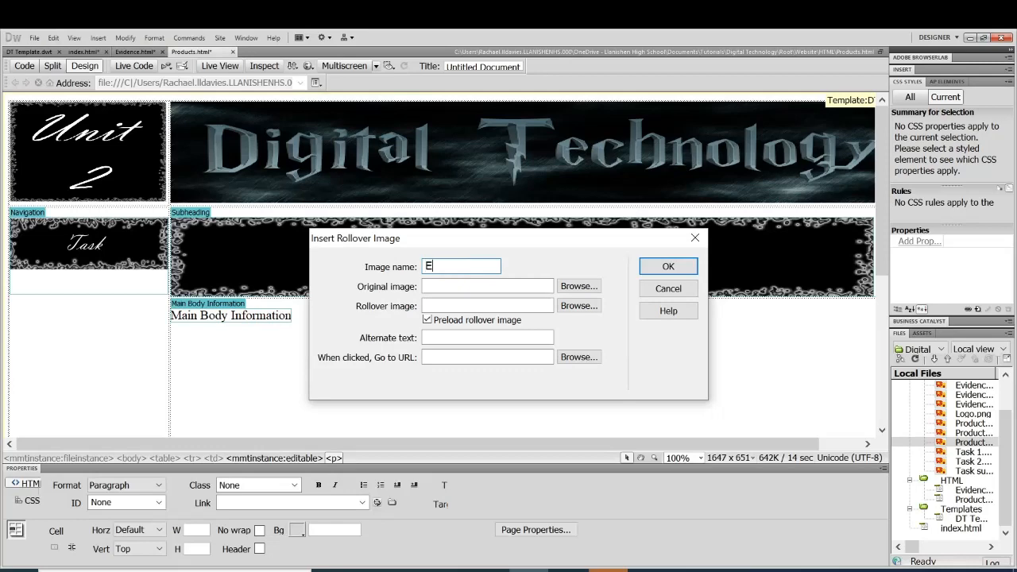
pyautogui.write('videnc')
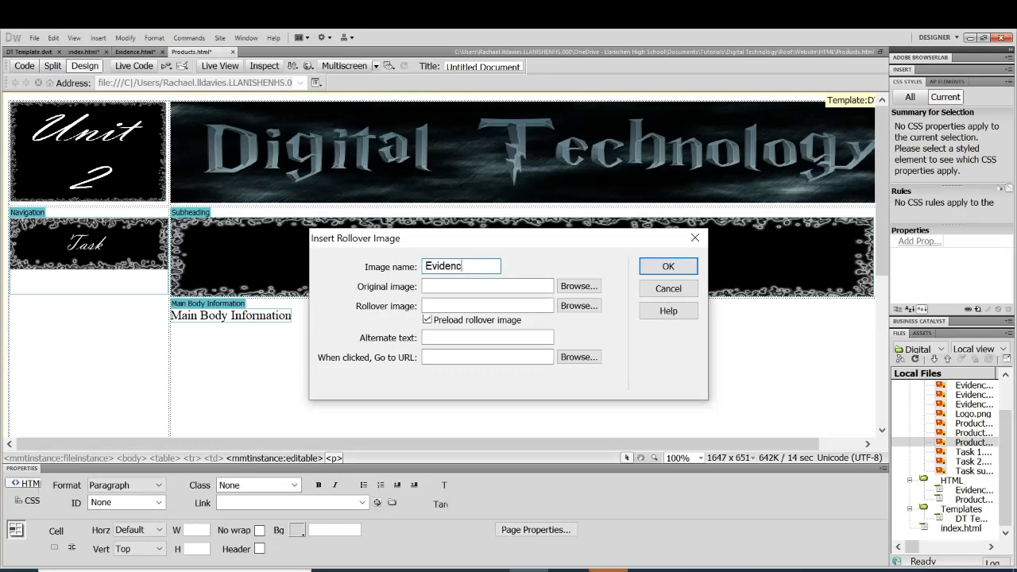
pyautogui.click(579, 286)
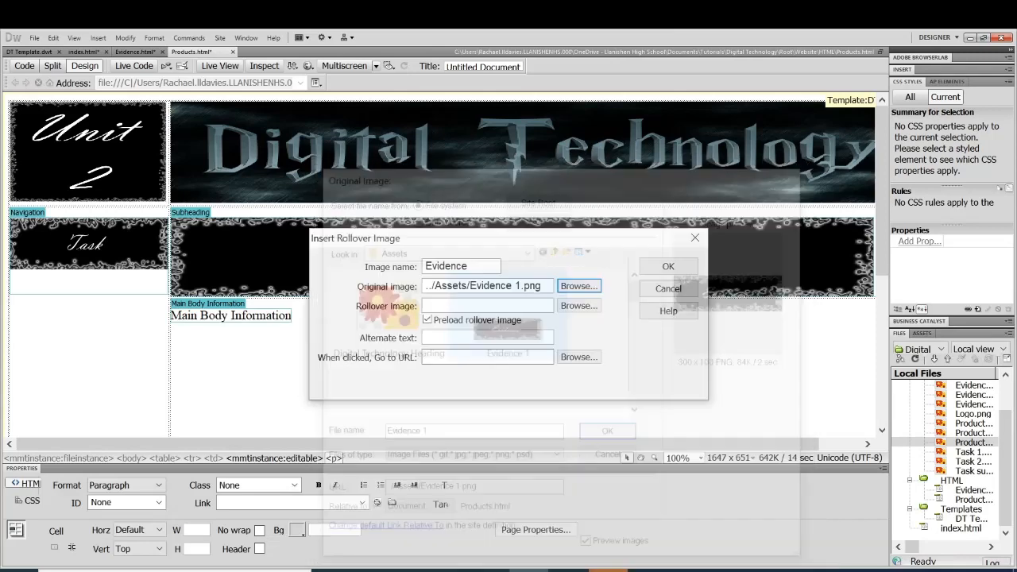
pyautogui.click(579, 305)
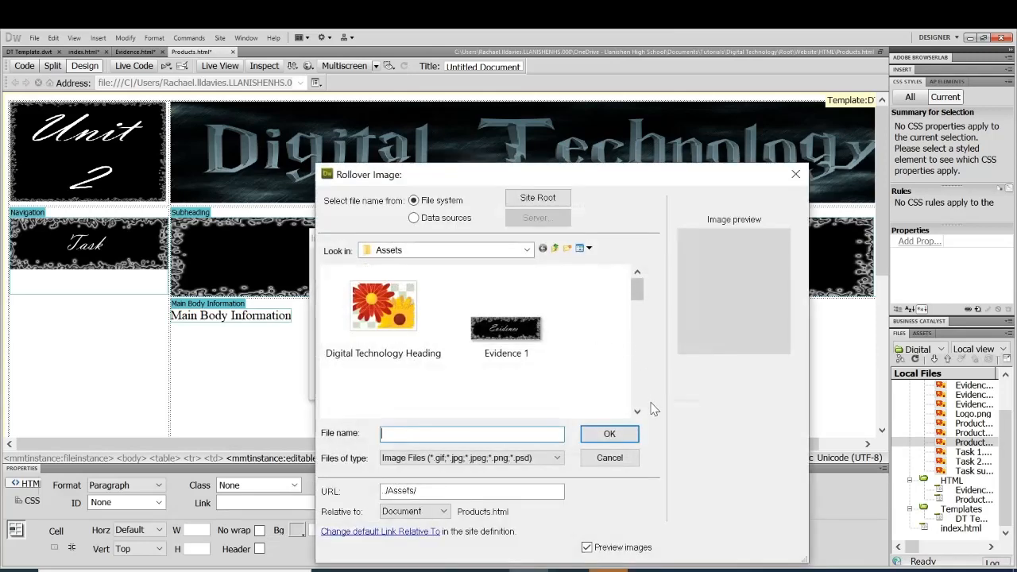
pyautogui.click(610, 433)
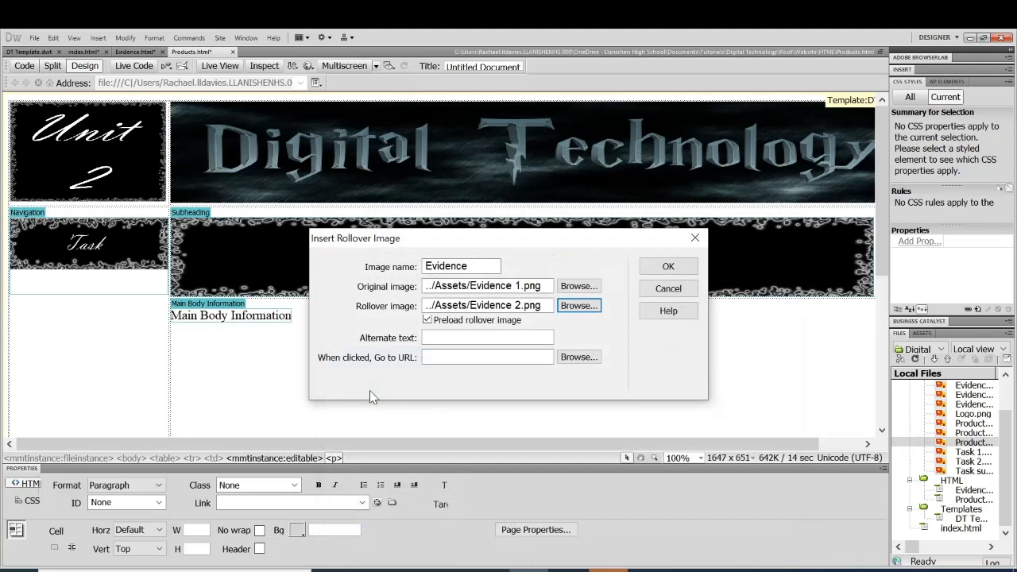
# - Give the Evidence button alt text 'Evidence Button' and link it to Evidence.html
pyautogui.write('E')
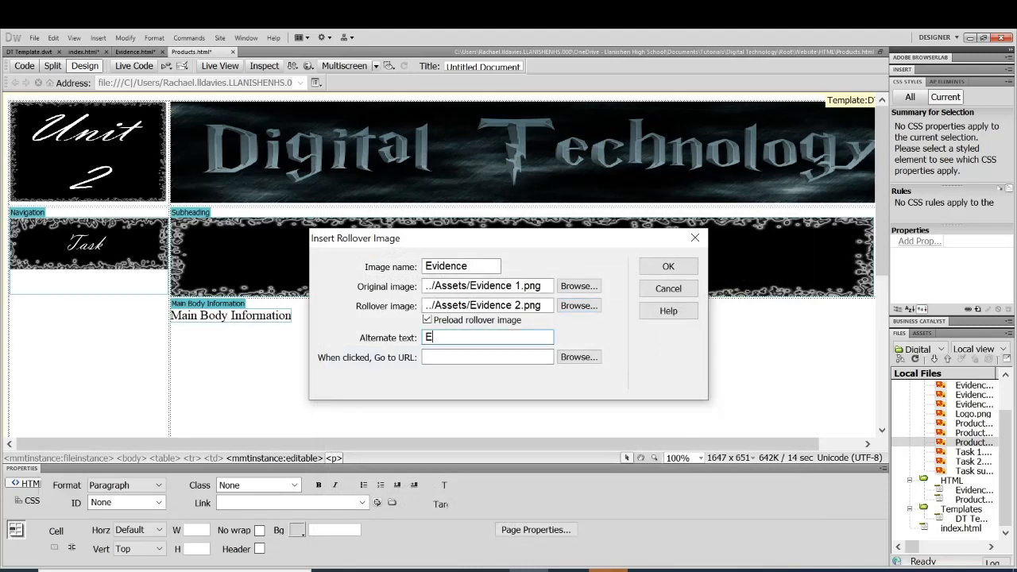
pyautogui.write('vidence B')
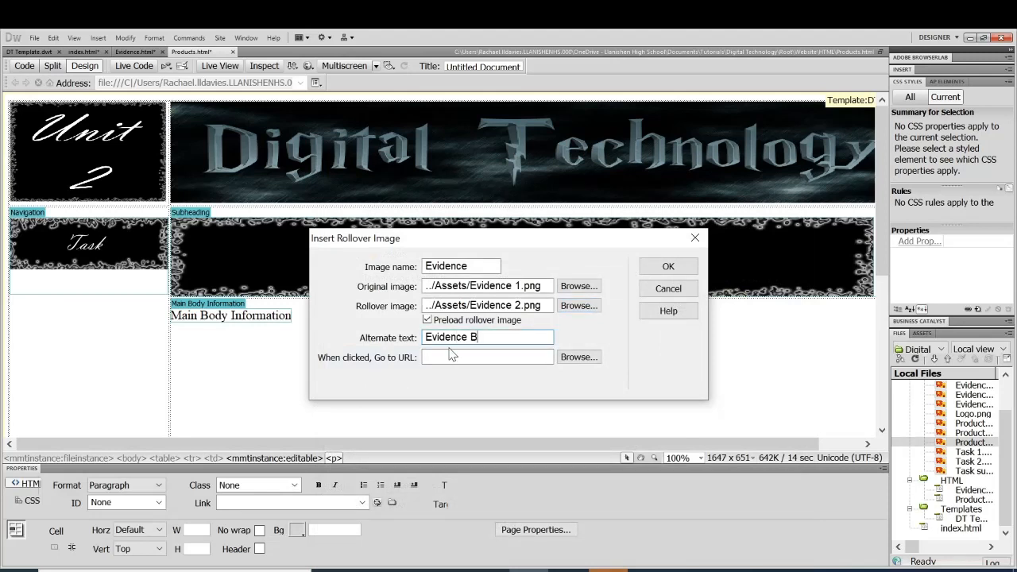
pyautogui.write('utton')
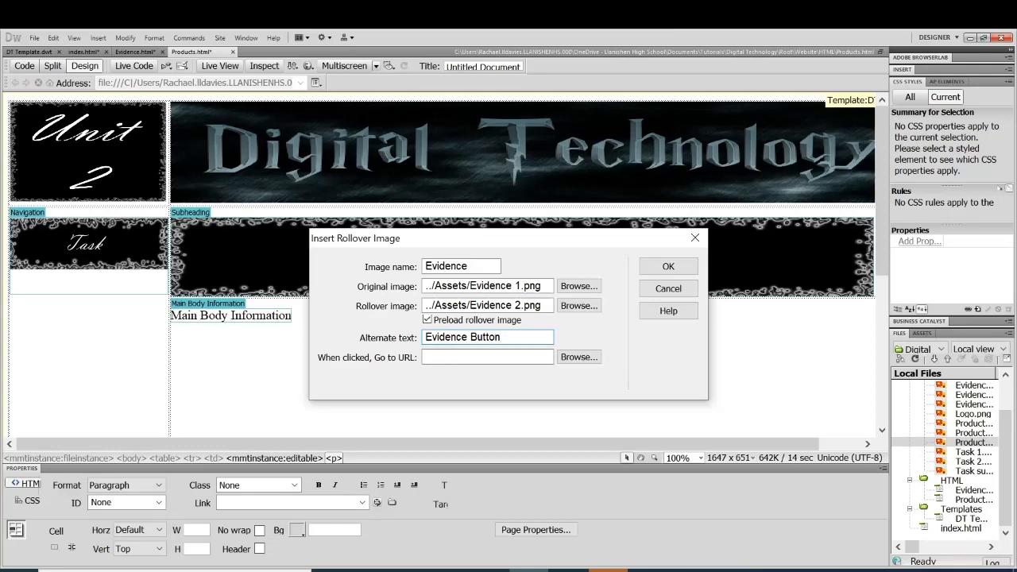
pyautogui.click(579, 356)
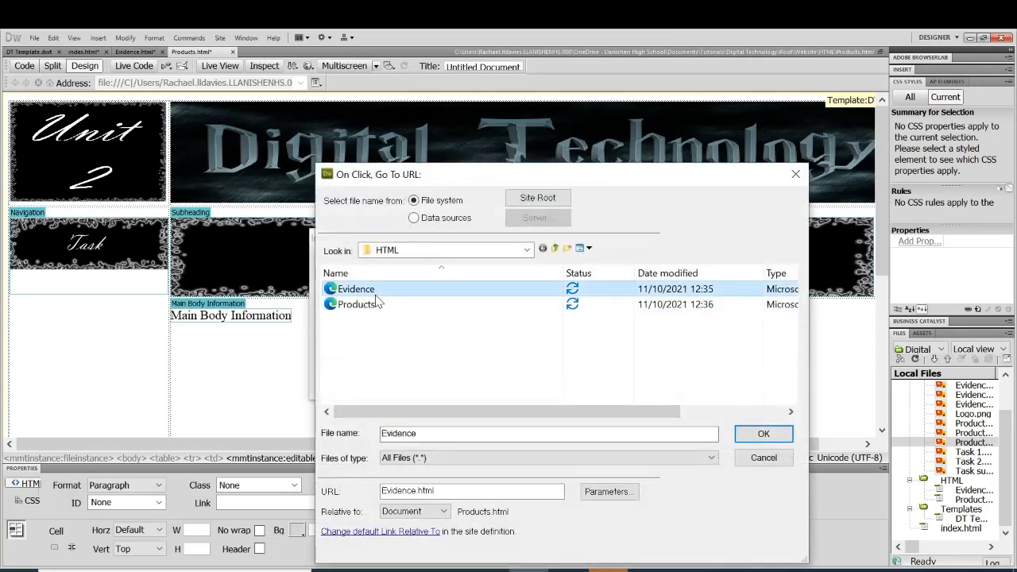
pyautogui.click(763, 433)
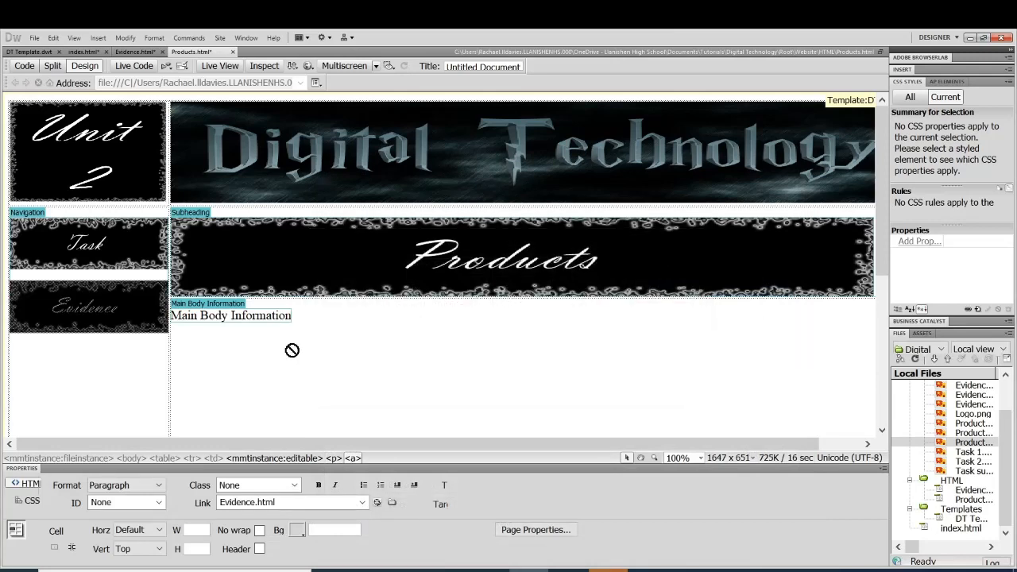
pyautogui.click(135, 51)
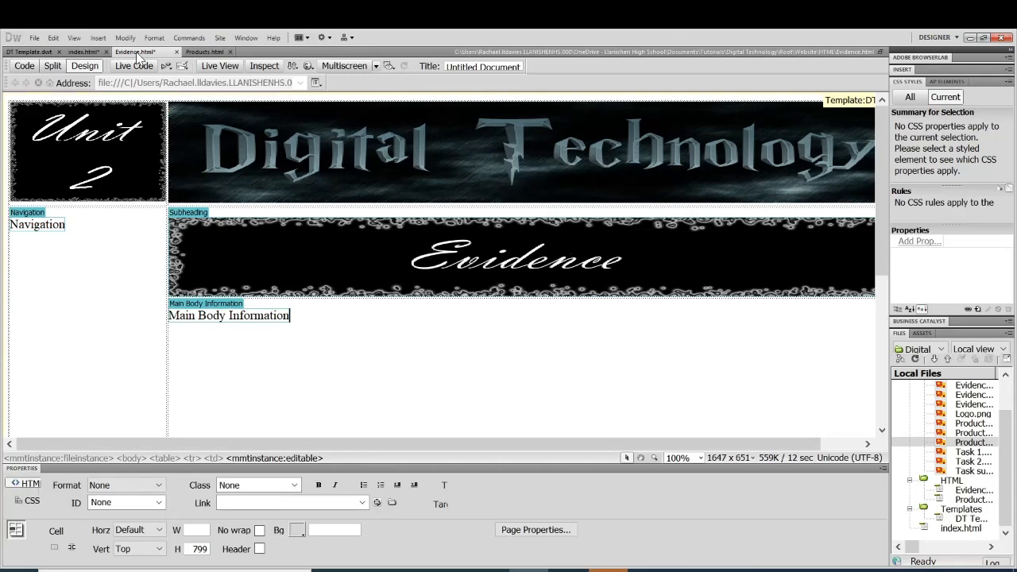
pyautogui.click(82, 51)
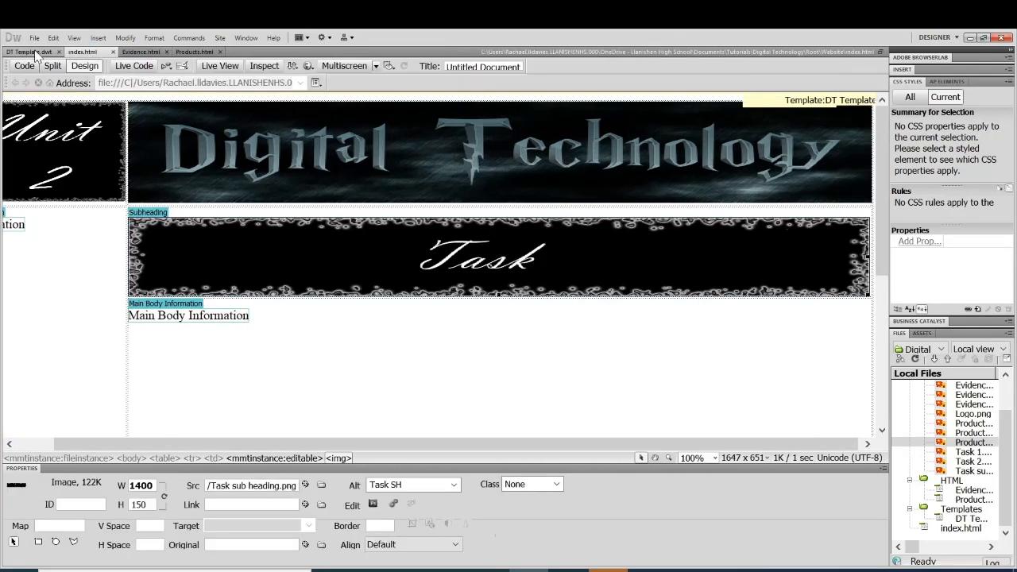
pyautogui.click(194, 51)
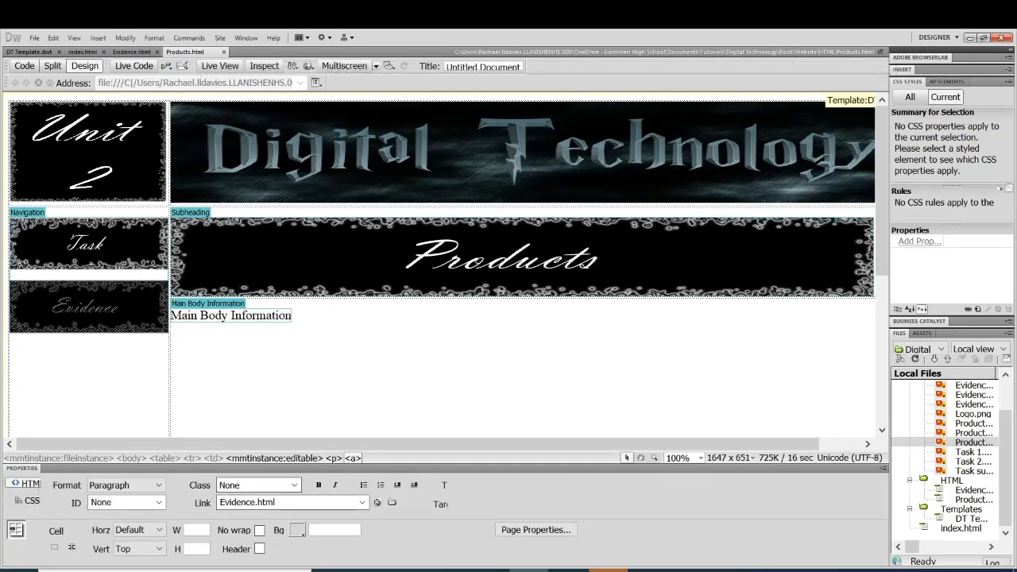
pyautogui.click(86, 243)
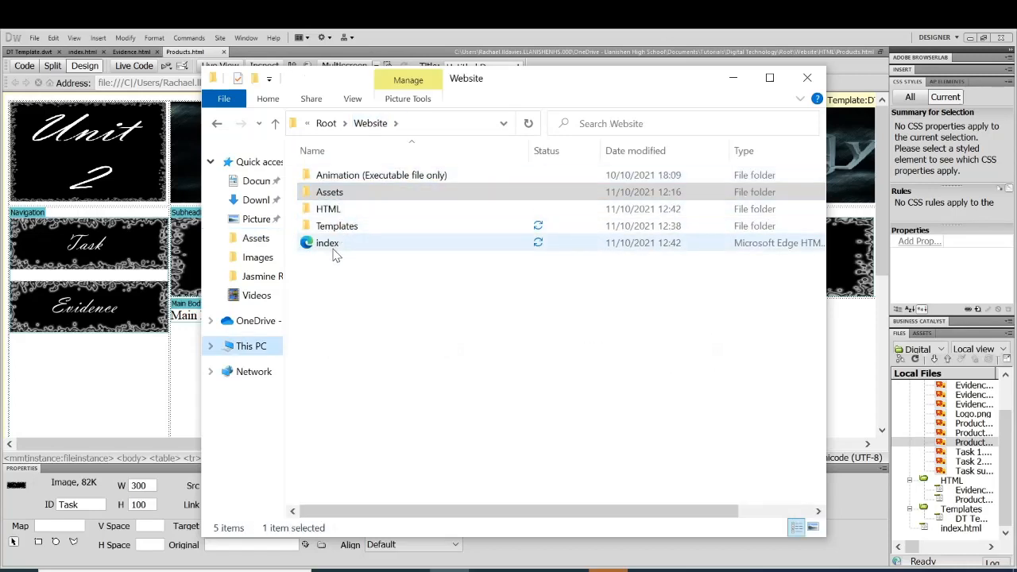
# - Open the site's folder in the Website directory to reach the Products page for preview
pyautogui.click(329, 190)
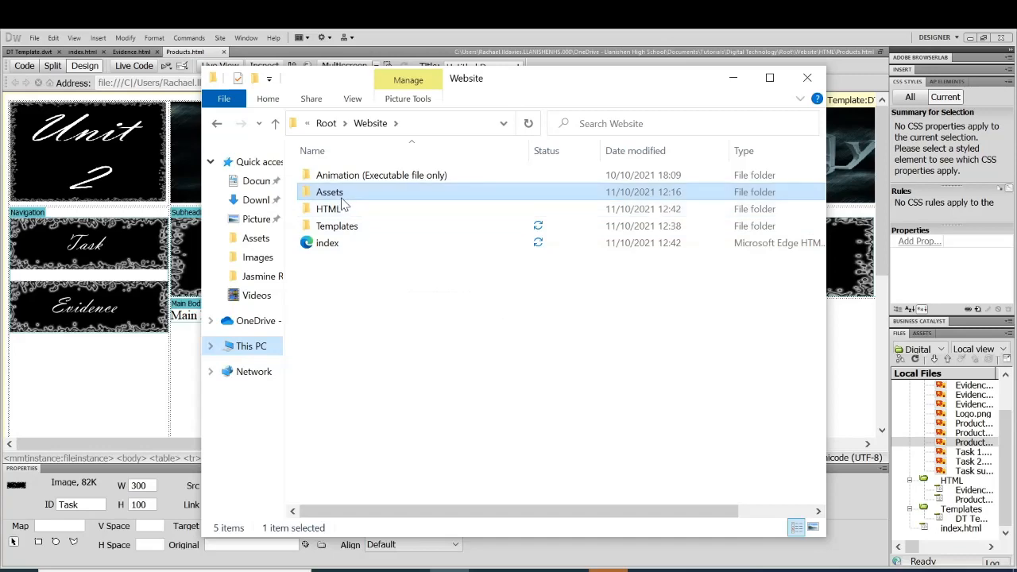
pyautogui.doubleClick(327, 209)
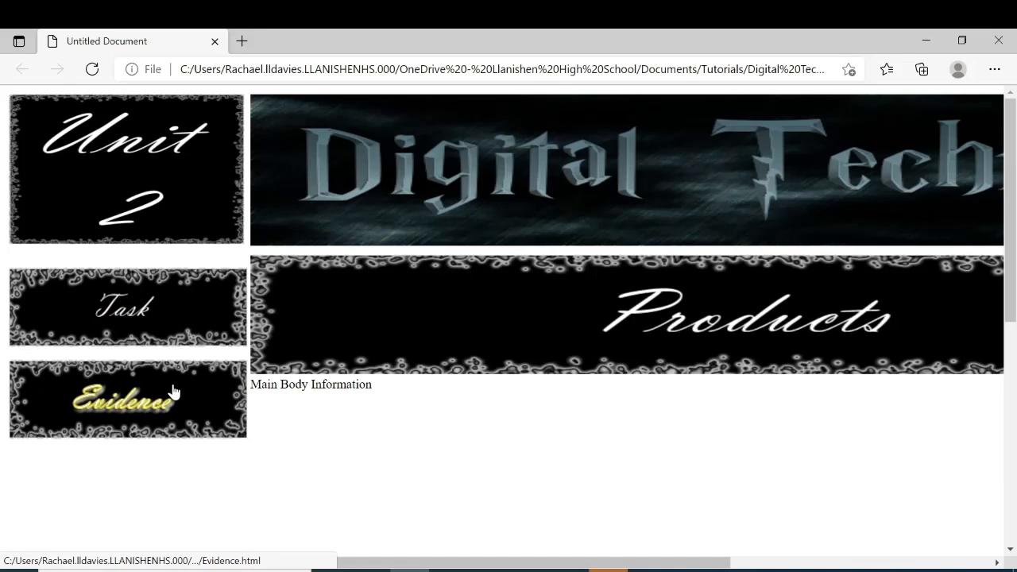
# - Follow the Evidence rollover button from the Products page to Evidence.html
pyautogui.click(127, 401)
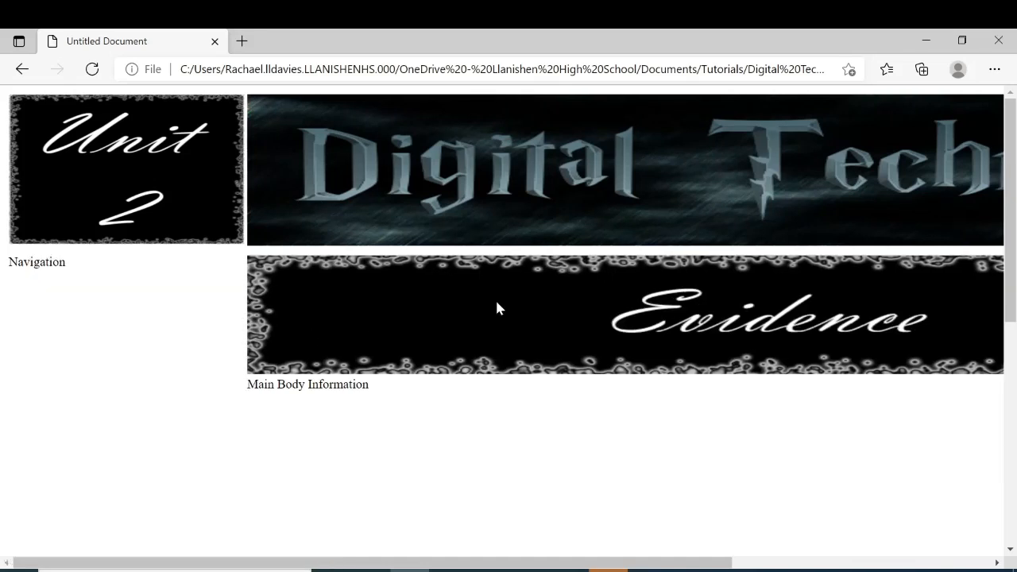
pyautogui.moveTo(100, 283)
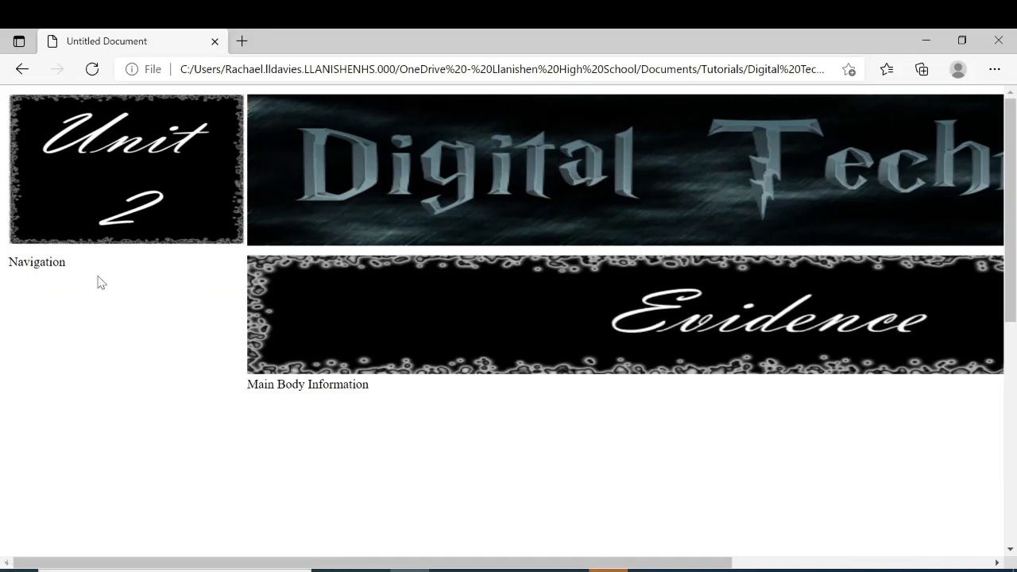